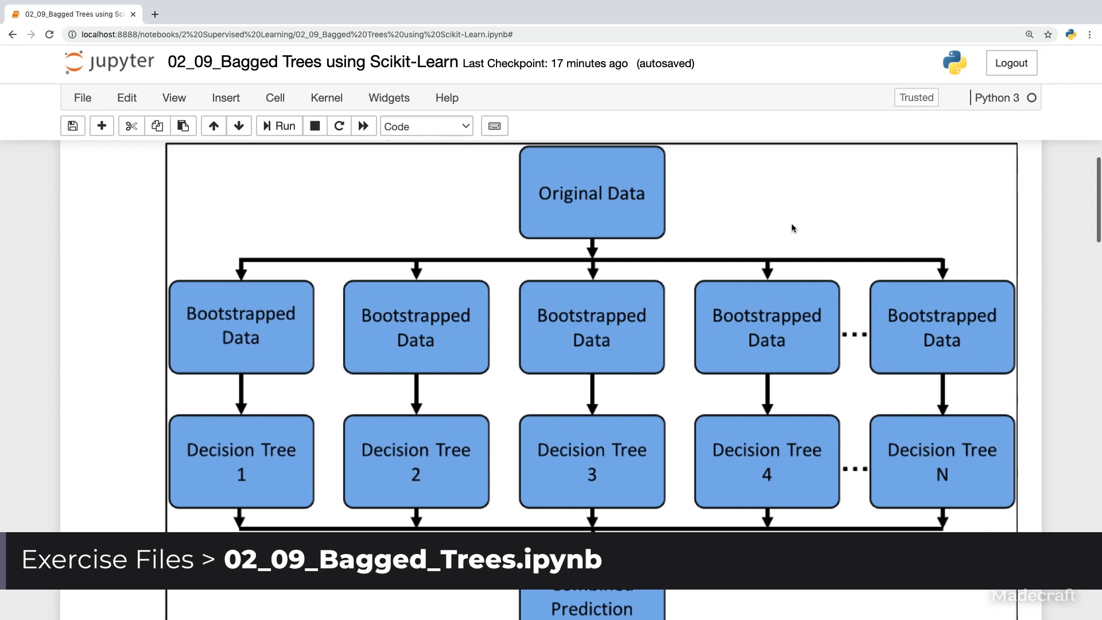
Step: Run the library import cell, then the cell loading the King County house data
scroll("down", 3)
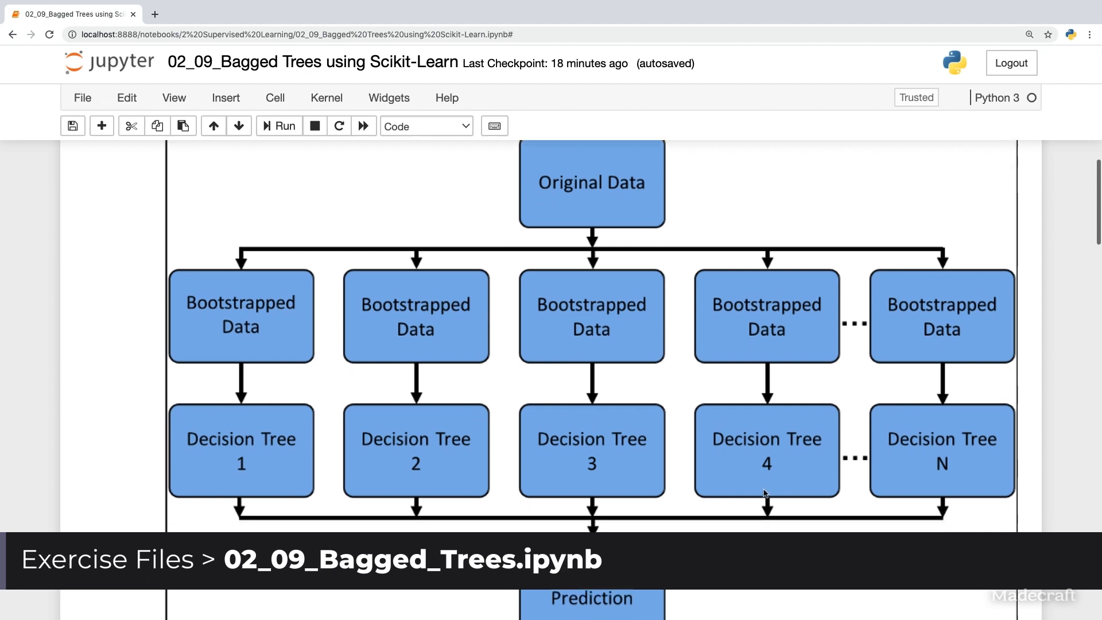
scroll("down", 3)
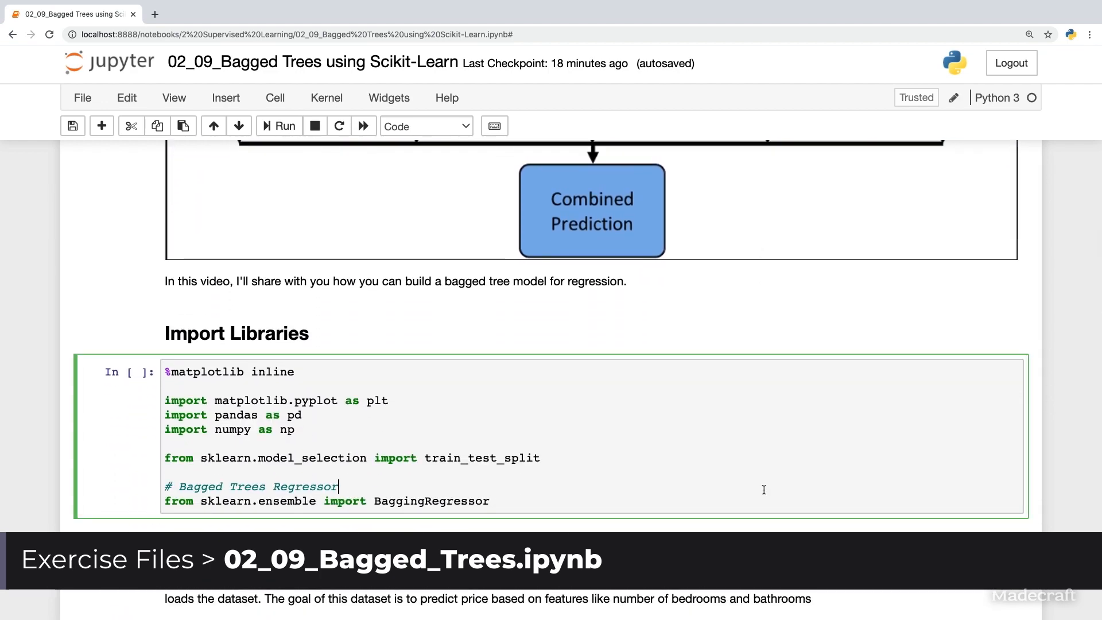
left_click(279, 126)
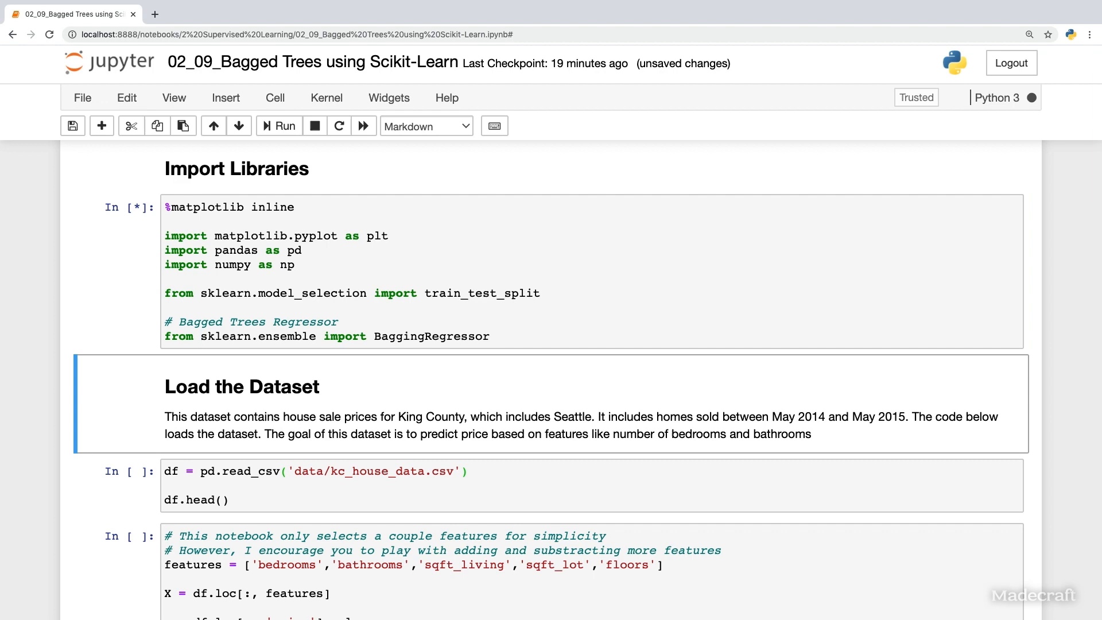
left_click(279, 126)
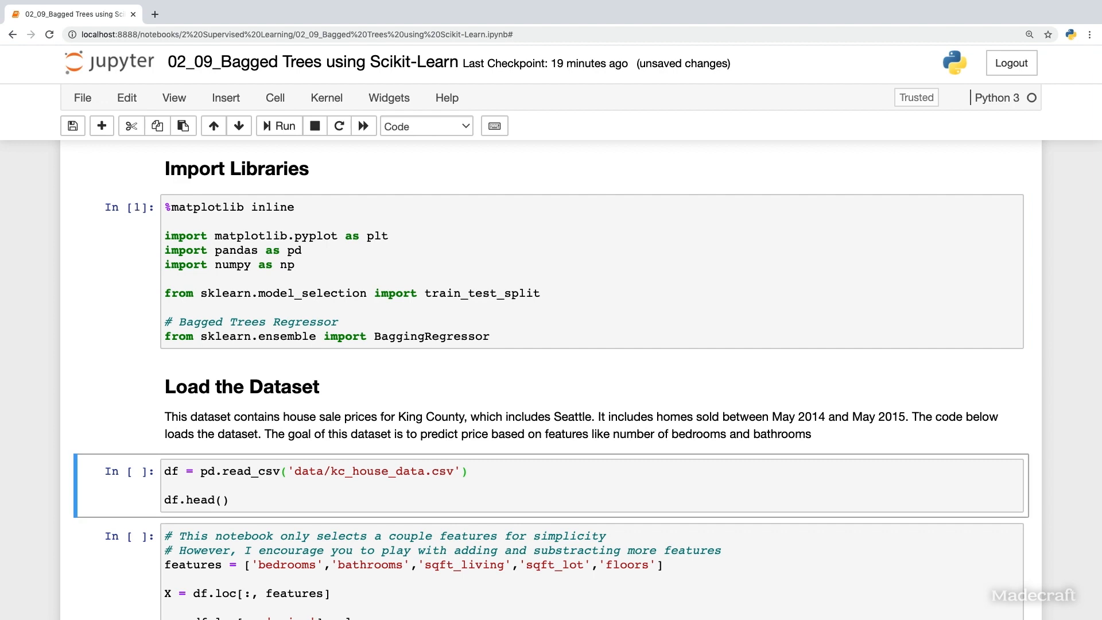
mouse_move(592, 383)
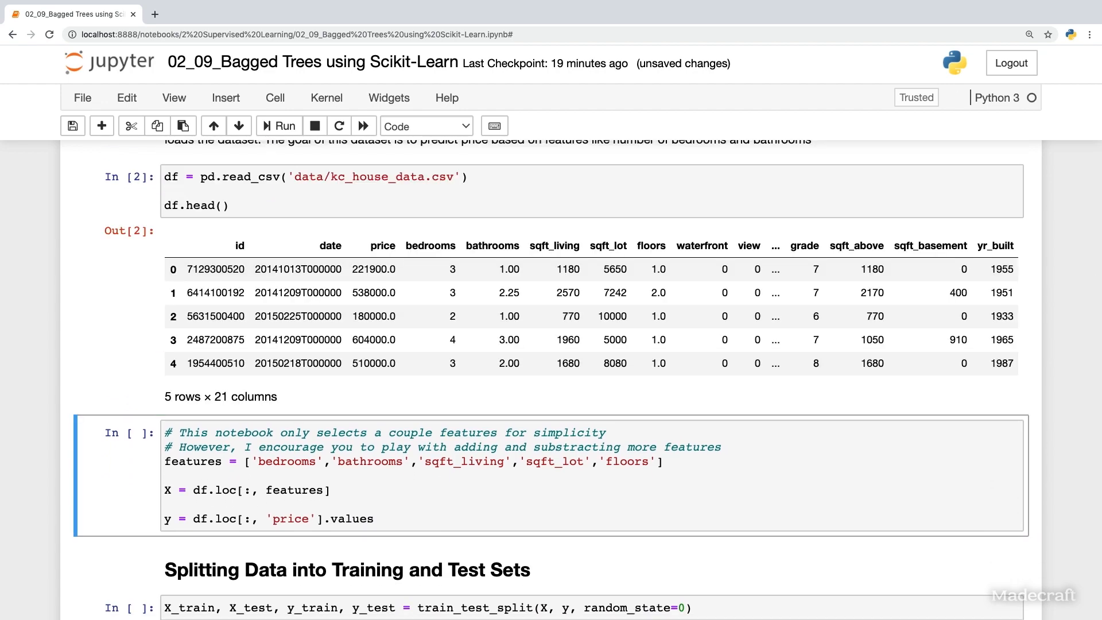
Step: Run the cell defining feature matrix X and price target y, then scroll onward
left_click(675, 461)
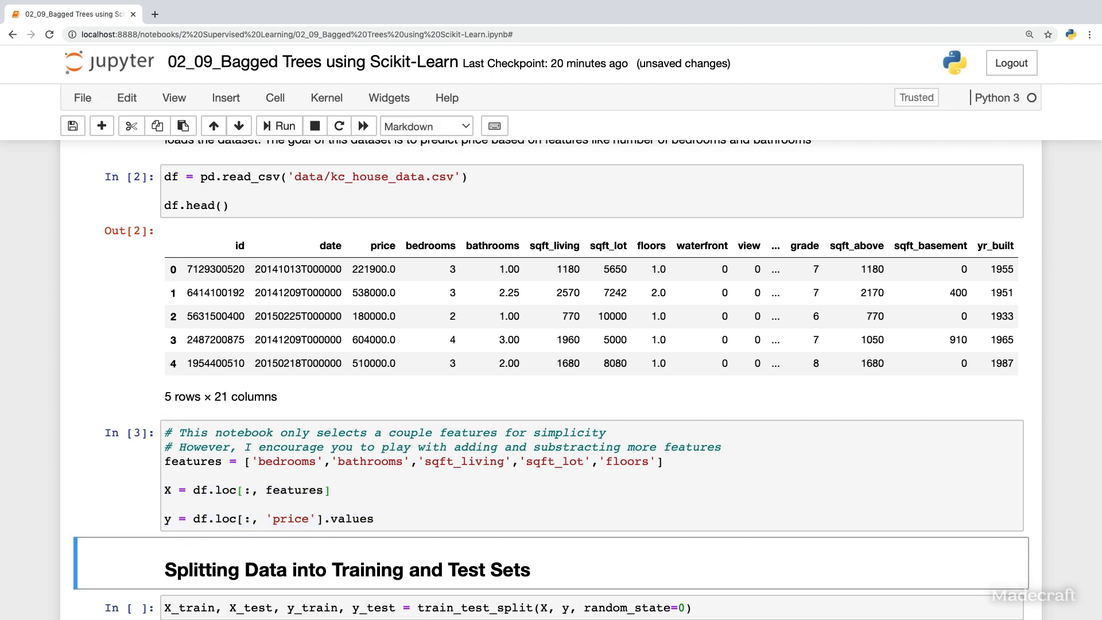
scroll("down", 3)
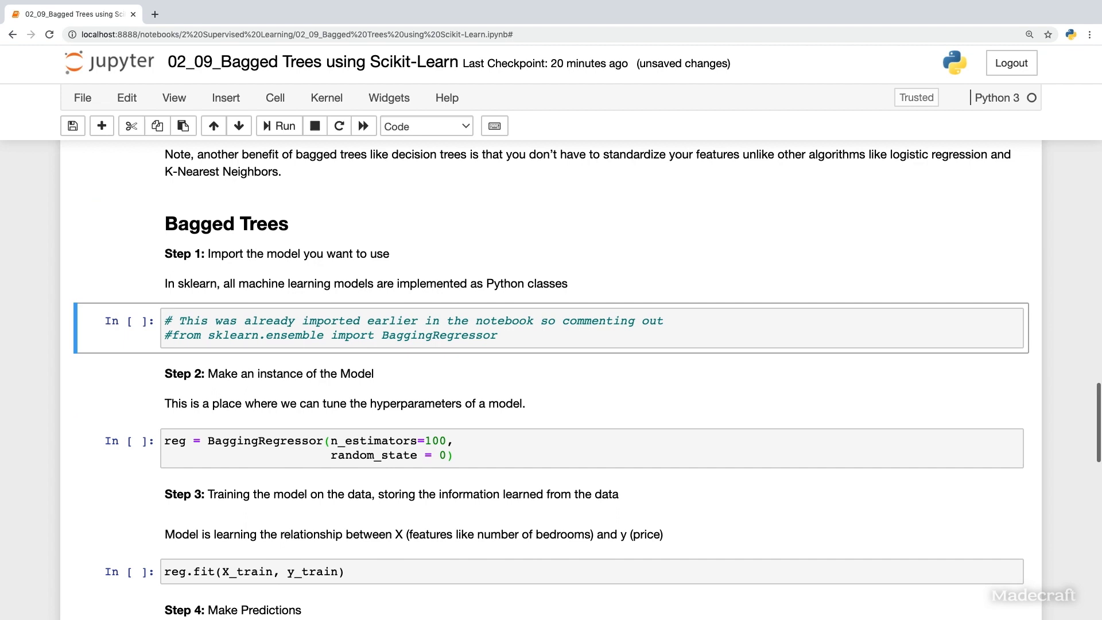
Step: Select the BaggingRegressor cell and highlight its n_estimators=100 setting
scroll("down", 3)
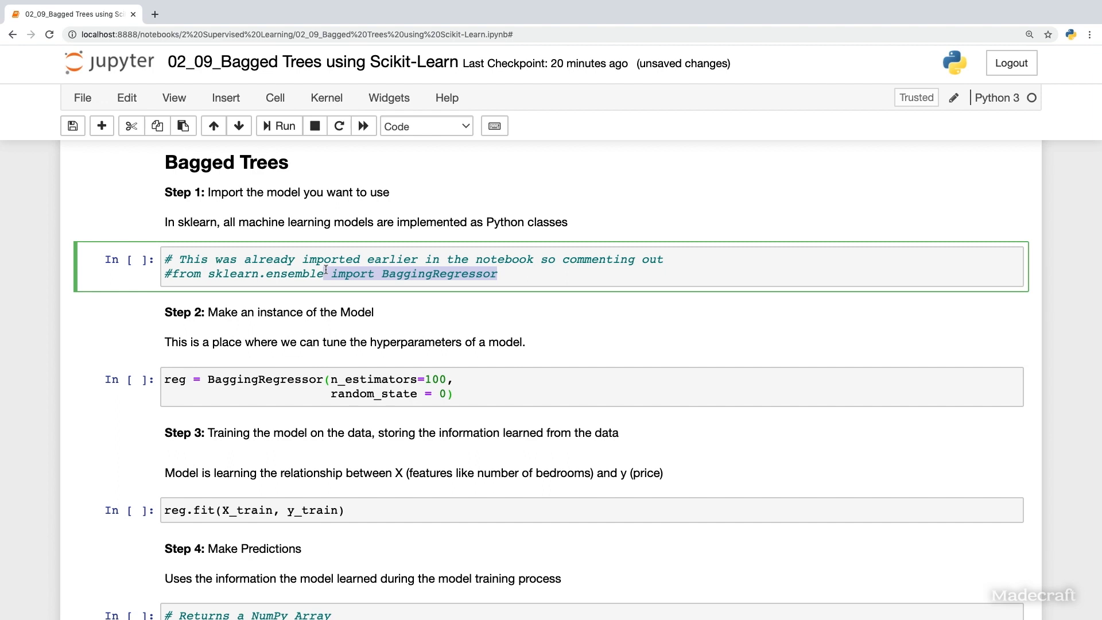
scroll("down", 3)
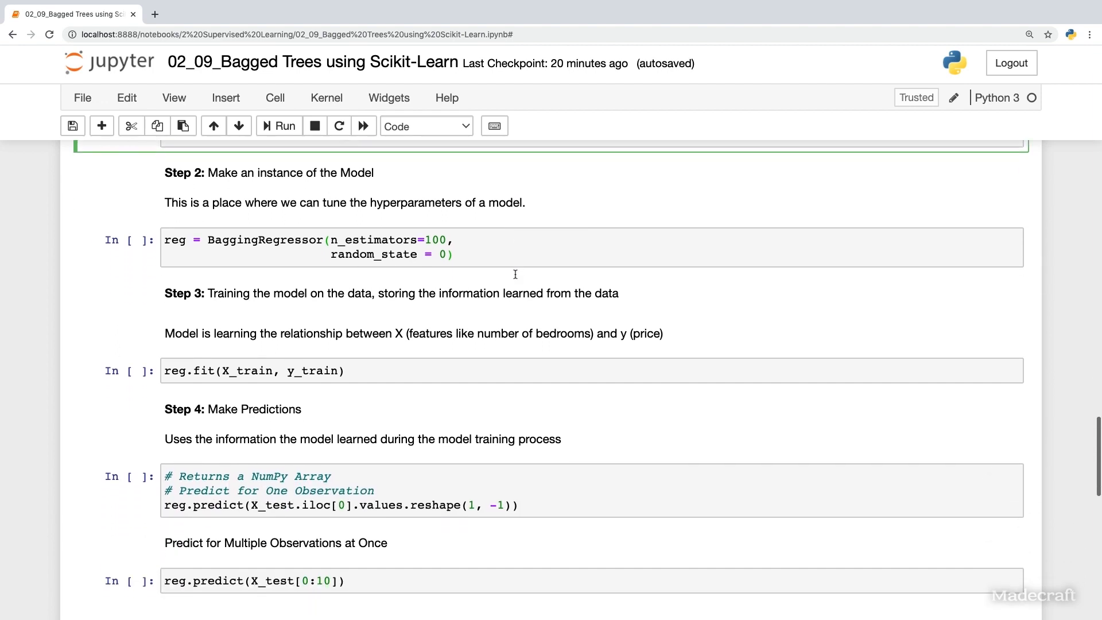
scroll("down", 3)
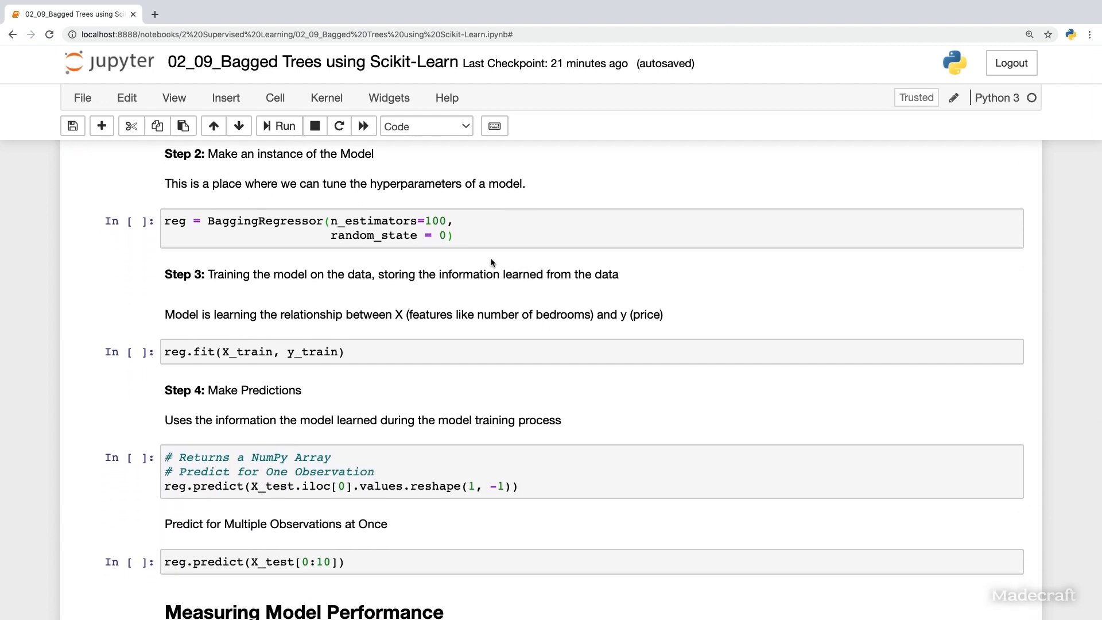
left_click(393, 220)
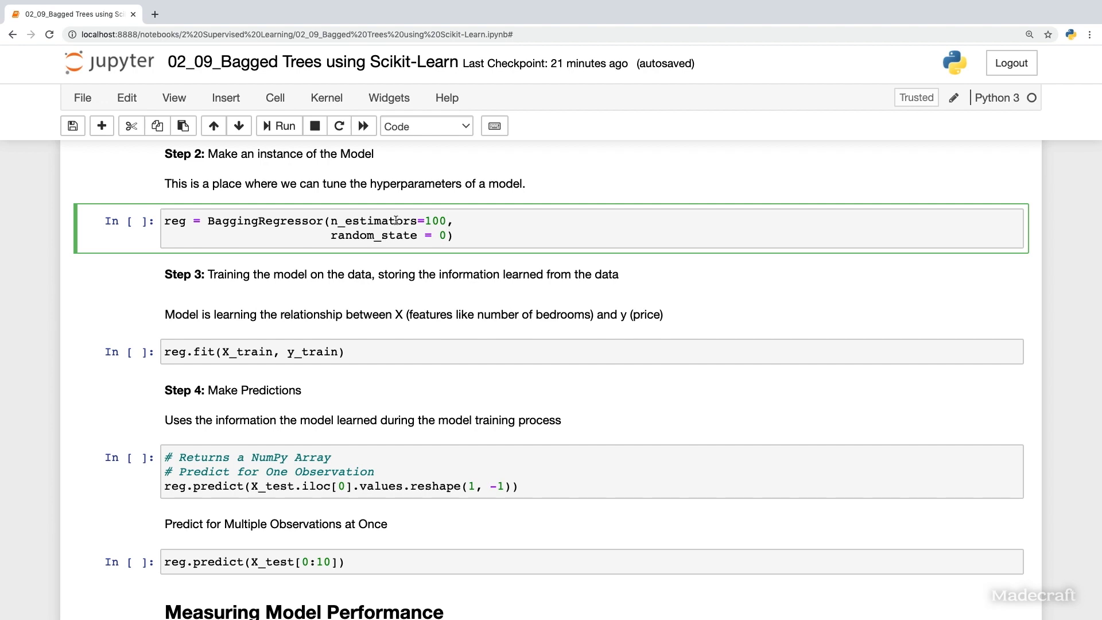
double_click(375, 220)
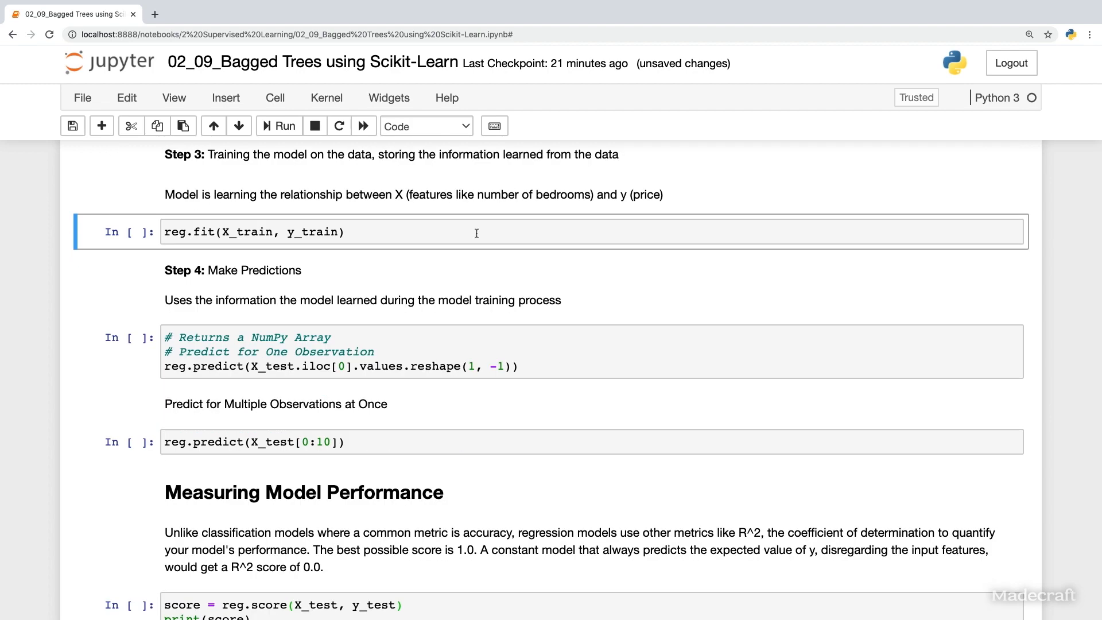
Step: Fit the bagged model, predict test prices, and print its R² score (~0.578)
left_click(278, 126)
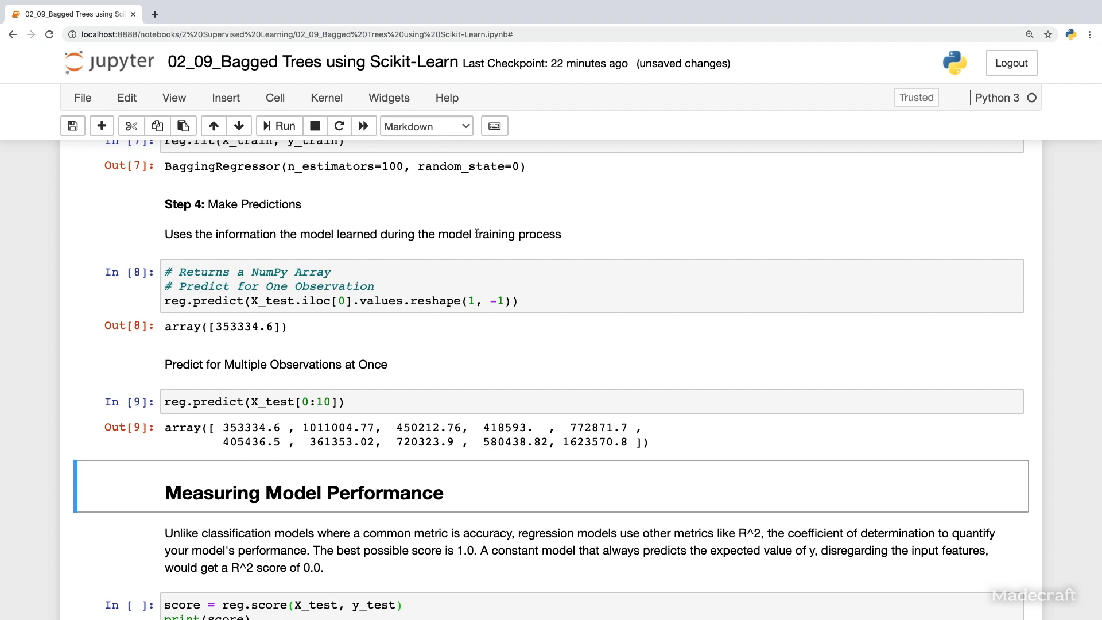
left_click(492, 550)
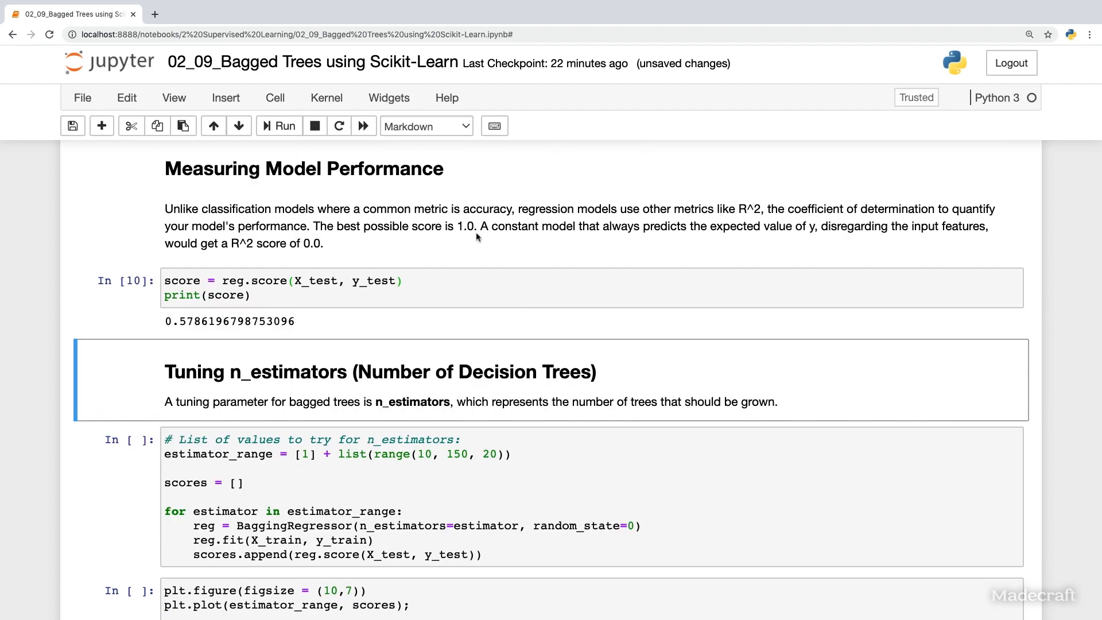
Step: Scroll down to the score versus n_estimators plot, levelling near 0.58
scroll("down", 3)
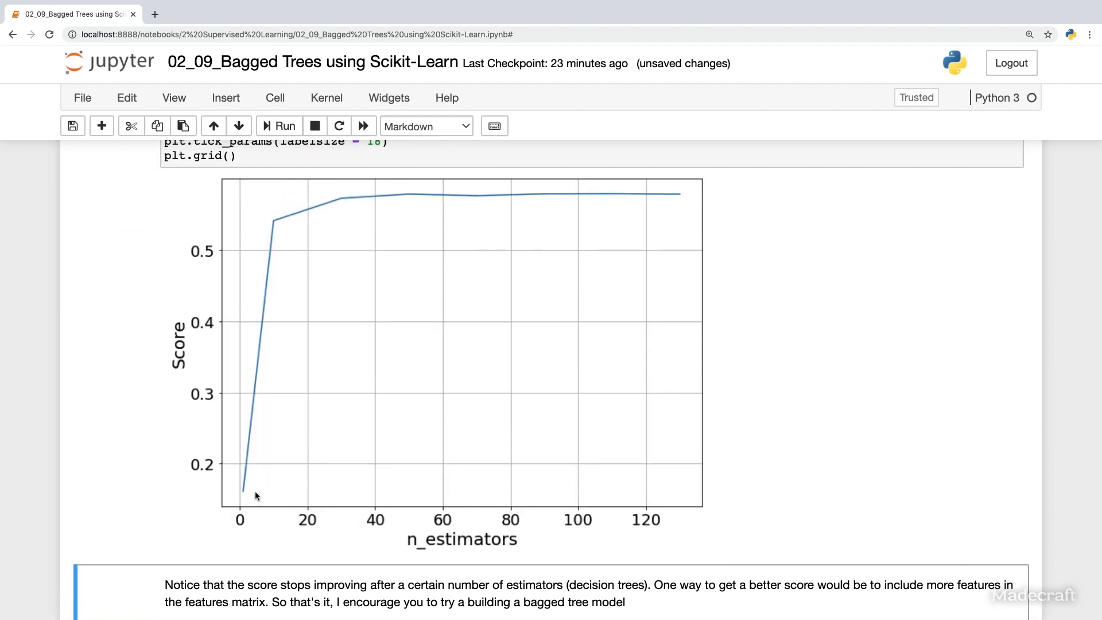
mouse_move(294, 196)
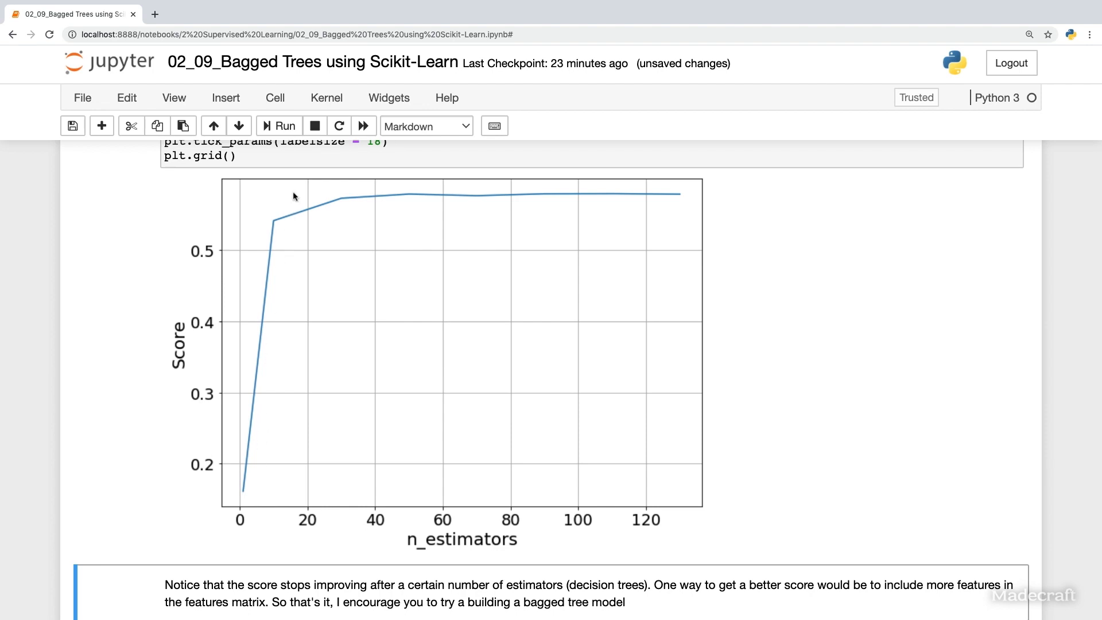
mouse_move(266, 280)
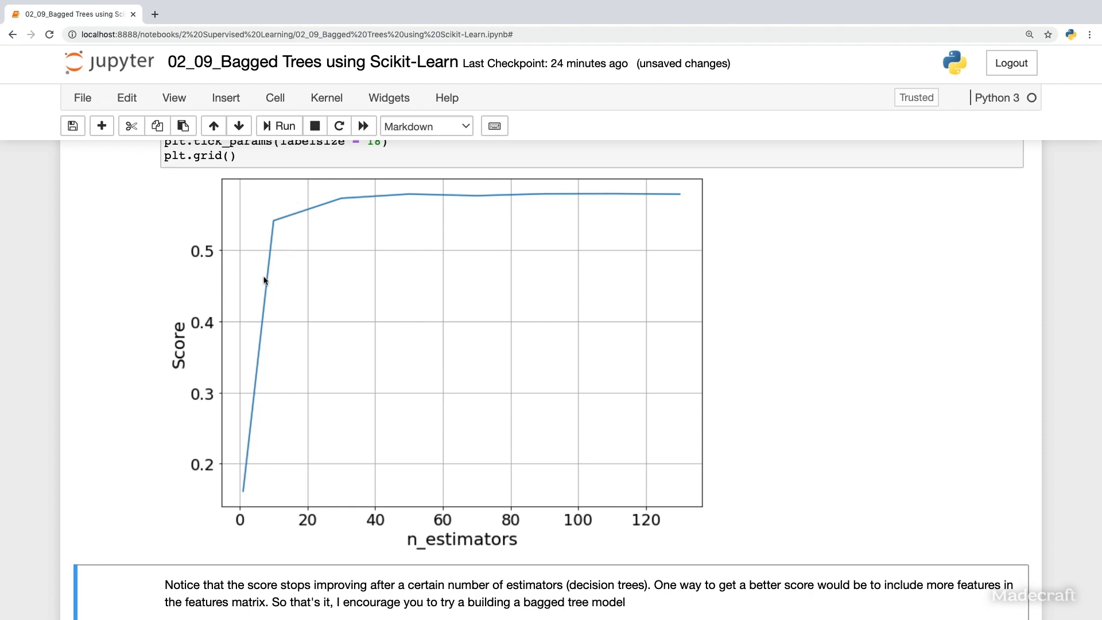